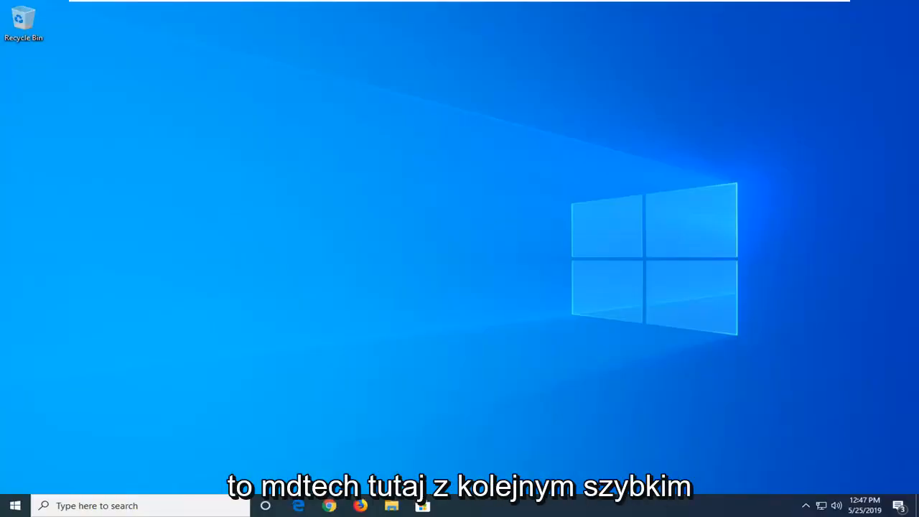
Launch Google Chrome from the taskbar to its new tab page.
click(329, 505)
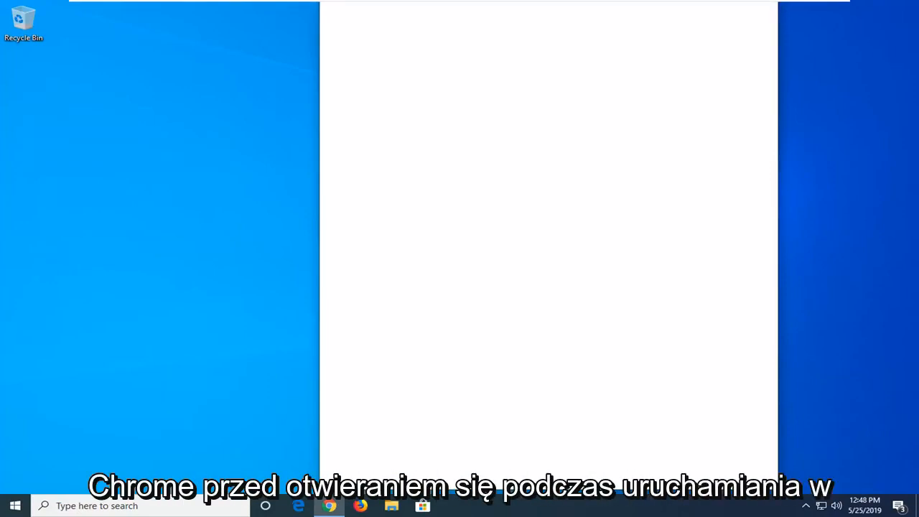
click(328, 506)
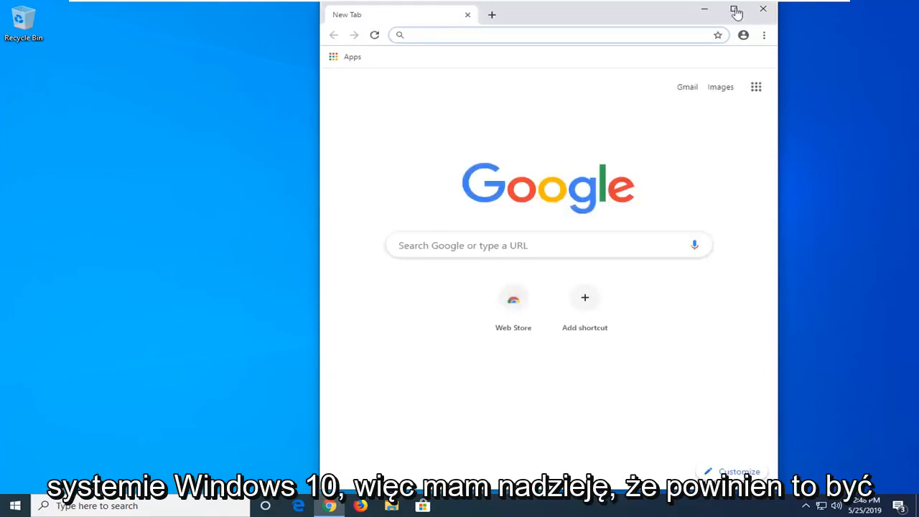
Maximize the Chrome window so it fills the screen.
click(737, 11)
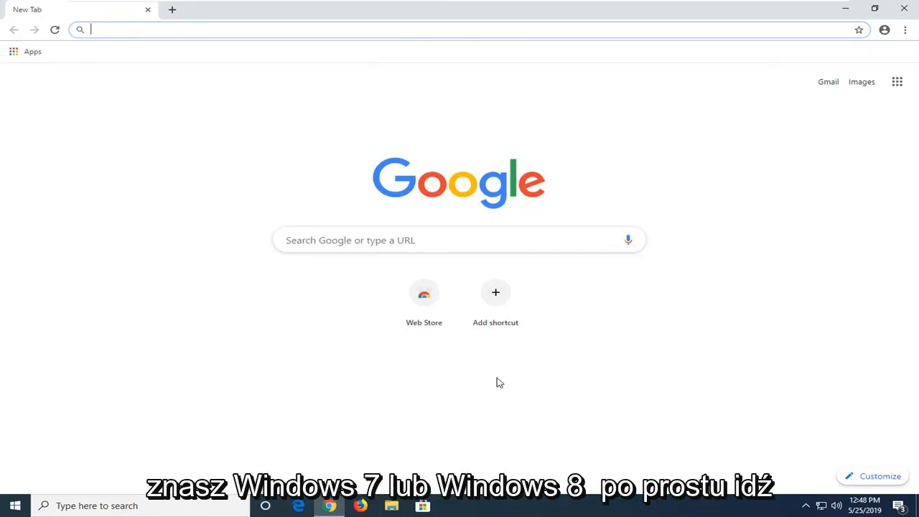
mouse_move(495, 381)
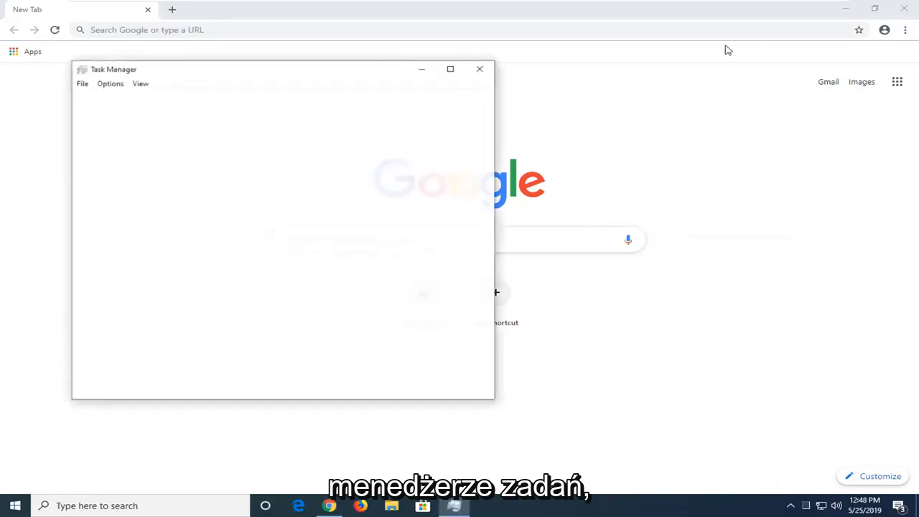
Review the Startup list with VMware Tools Core Service selected, then close Task Manager.
click(127, 381)
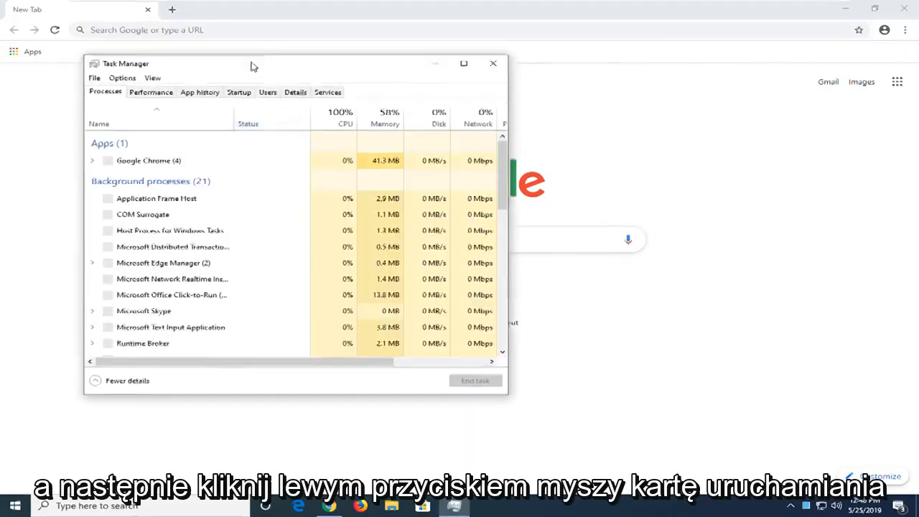
click(238, 92)
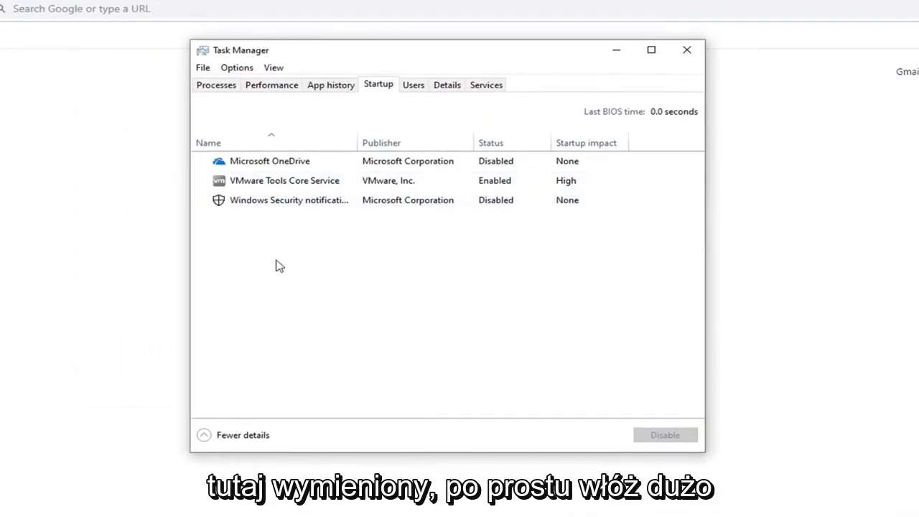
click(284, 180)
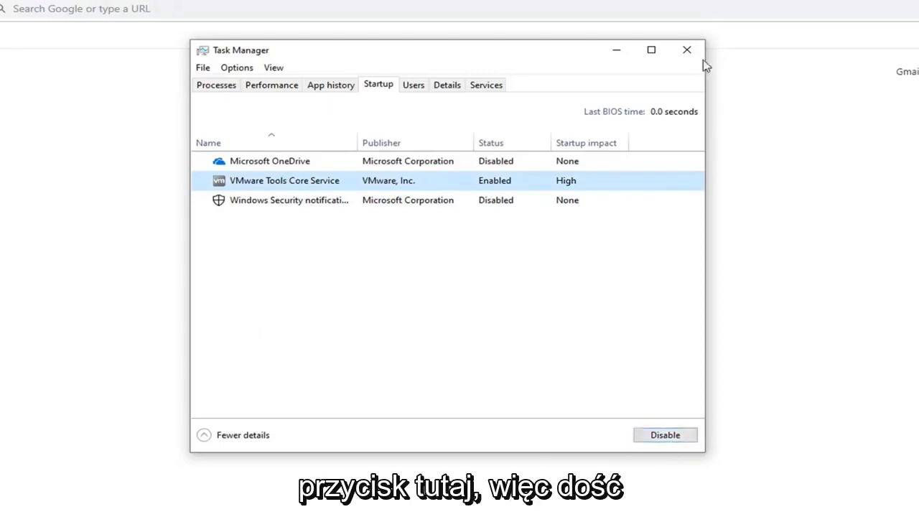
click(686, 49)
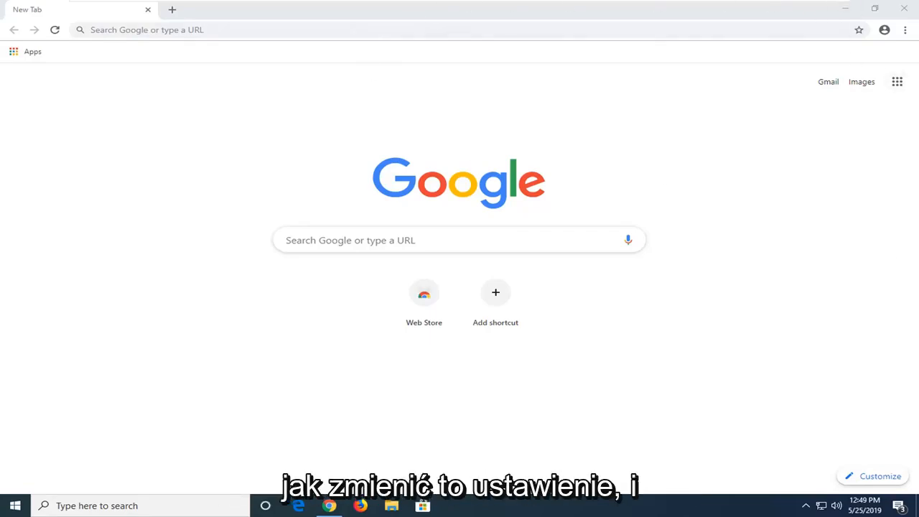
mouse_move(790, 115)
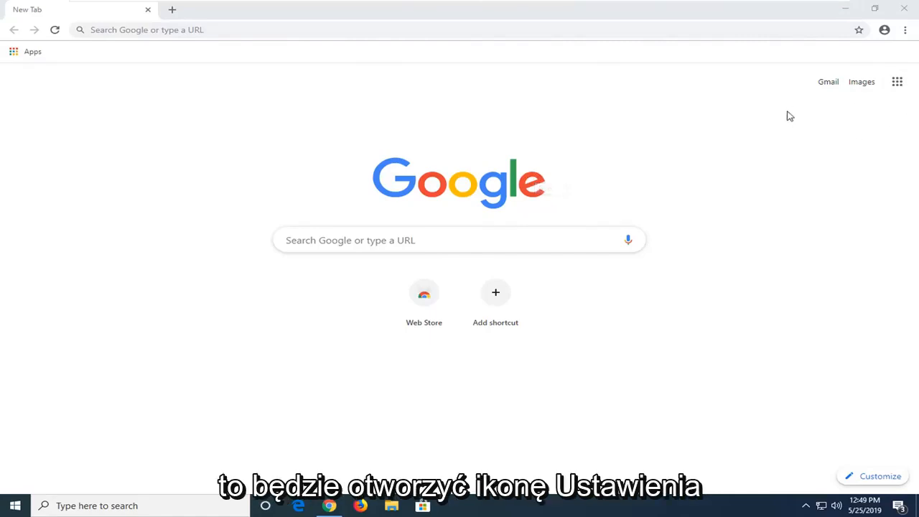
mouse_move(904, 36)
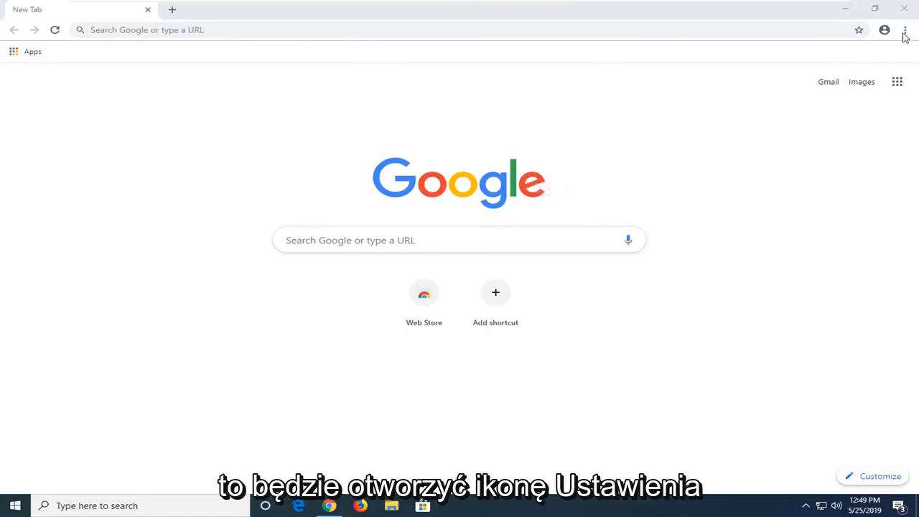
mouse_move(905, 30)
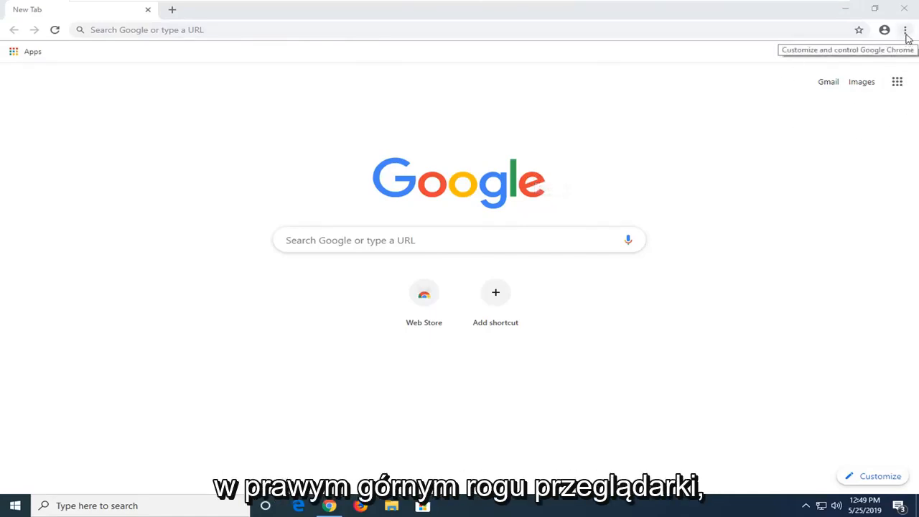
mouse_move(909, 47)
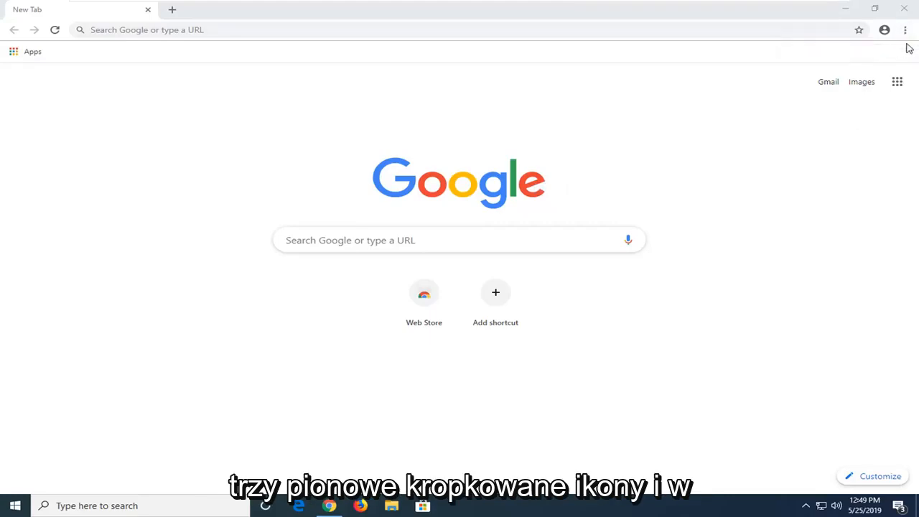
mouse_move(904, 30)
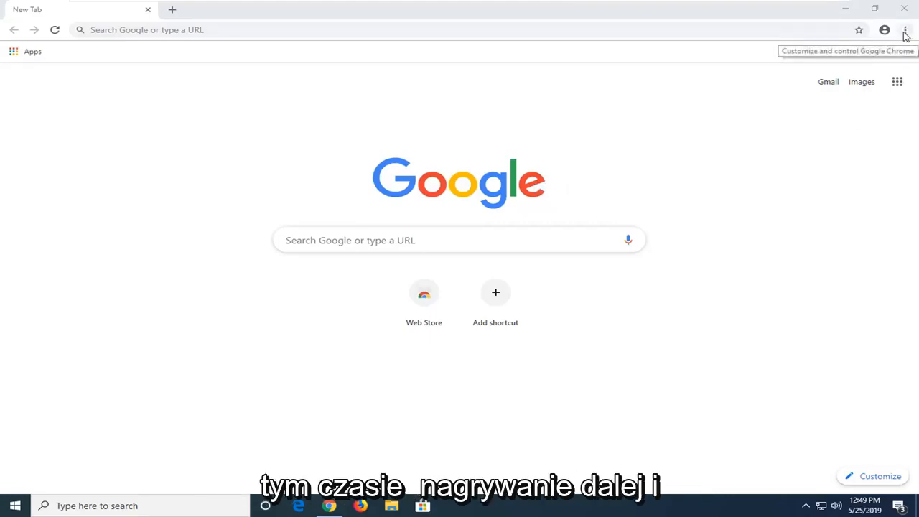
Show Chrome's main menu from the three-dot button.
click(905, 29)
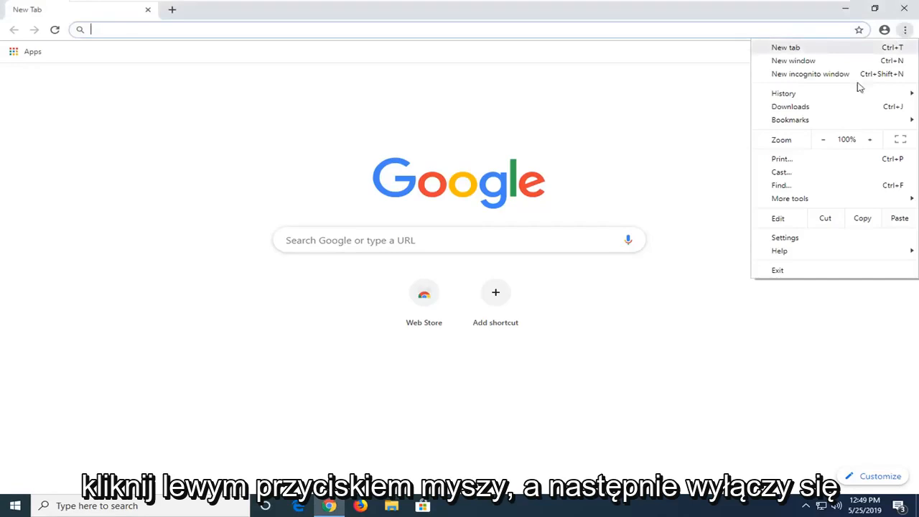
mouse_move(784, 239)
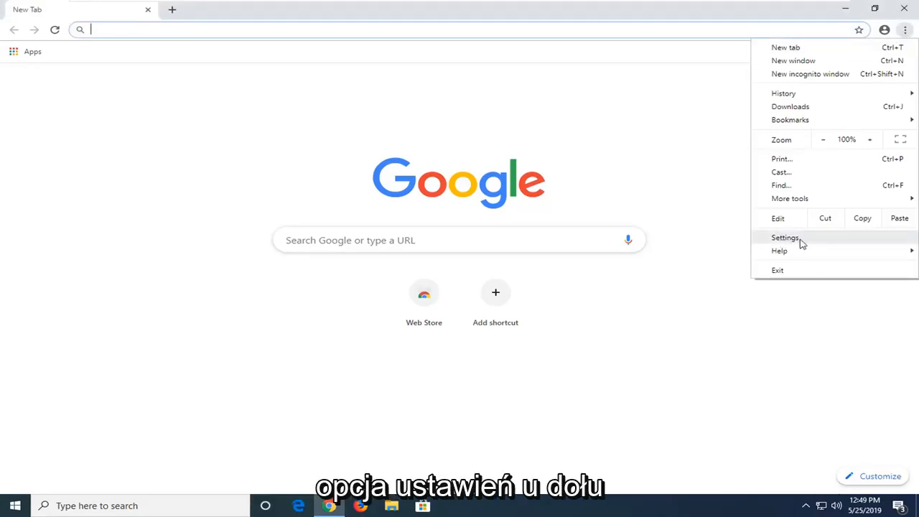
Go to Chrome Settings and scroll down through Advanced to the System section.
click(784, 237)
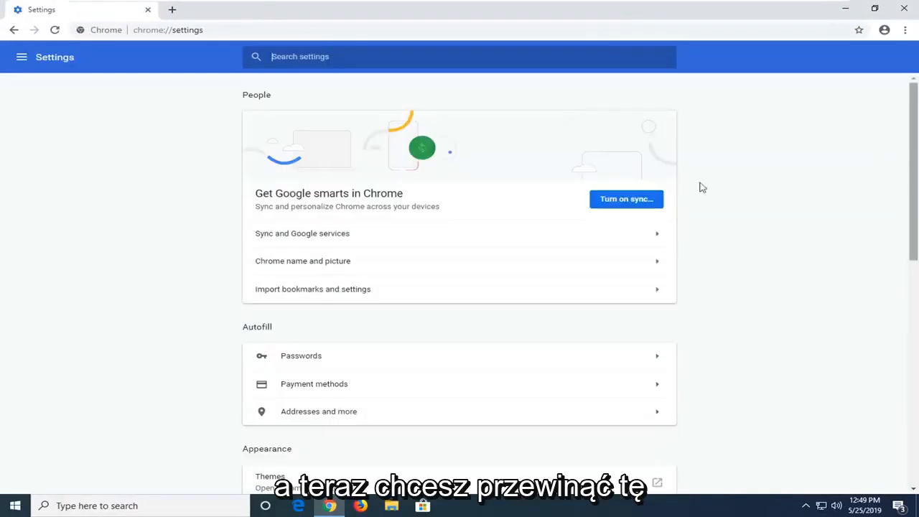
scroll(down, 3)
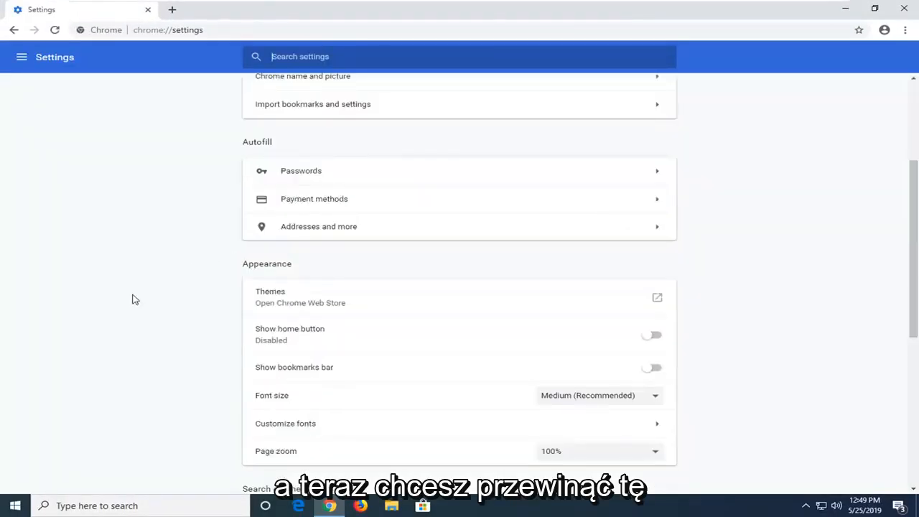
scroll(down, 3)
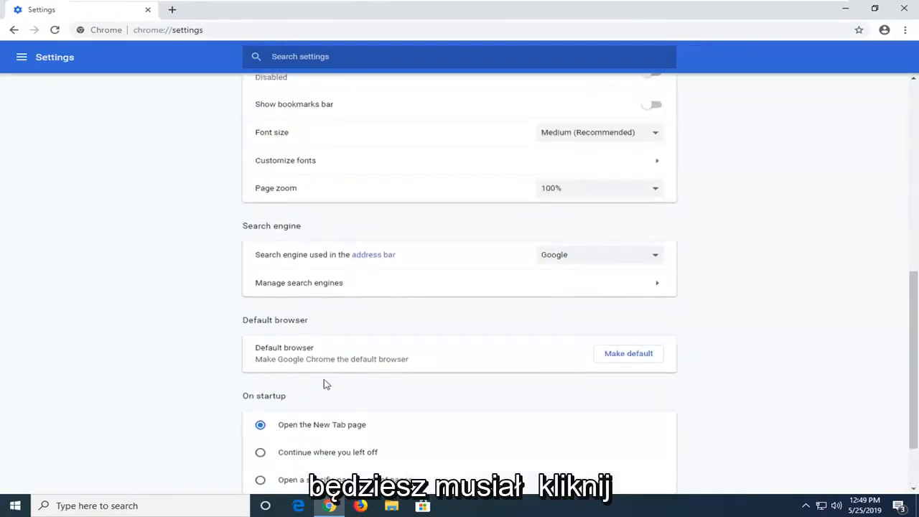
scroll(down, 3)
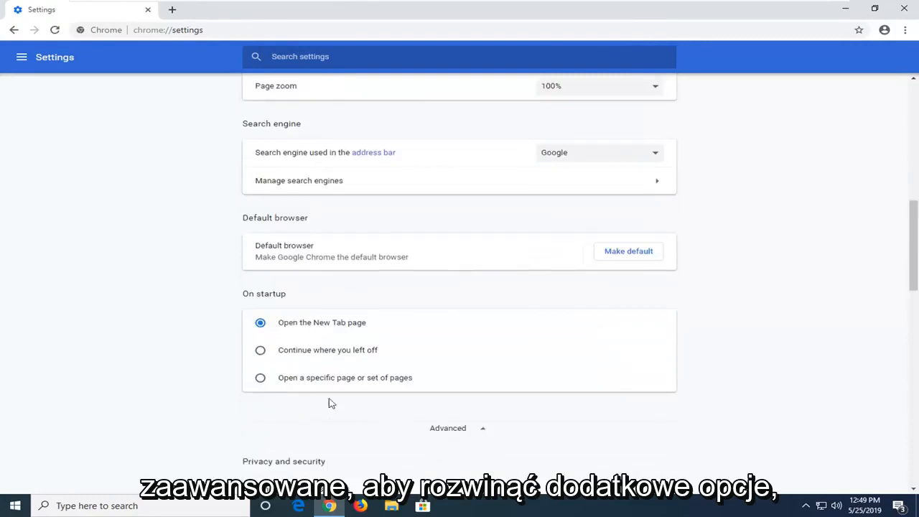
scroll(down, 3)
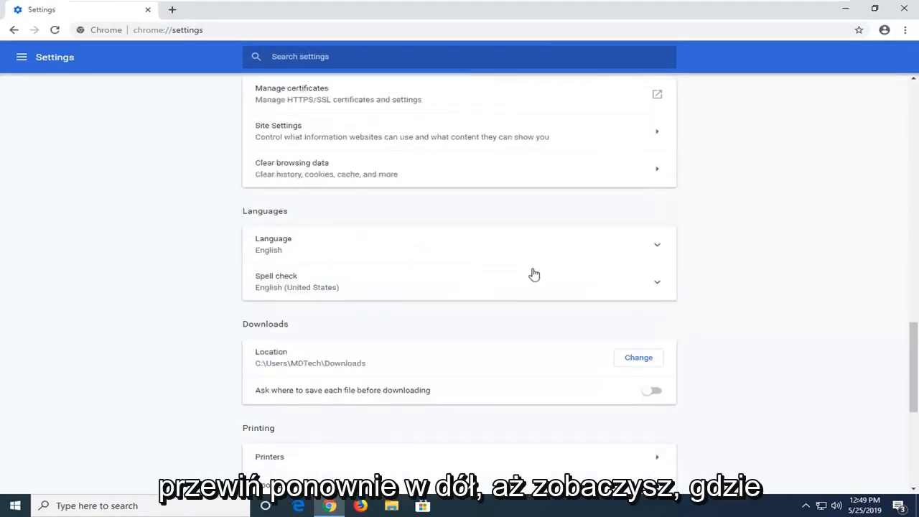
scroll(down, 3)
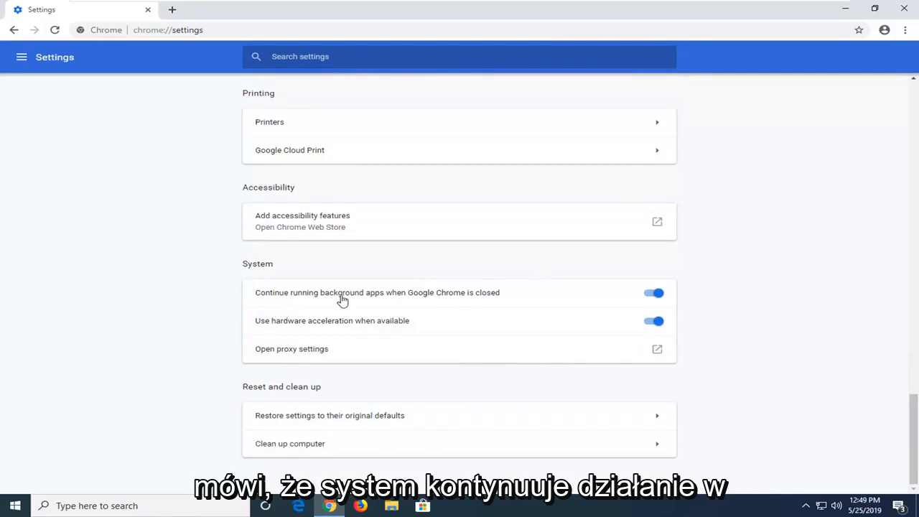
mouse_move(437, 307)
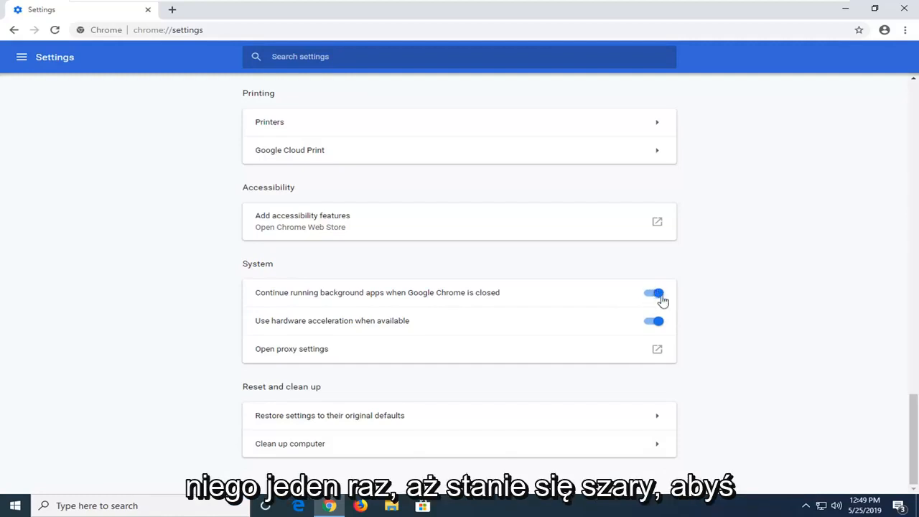
Switch off 'Continue running background apps when Google Chrome is closed' and close Chrome.
click(652, 293)
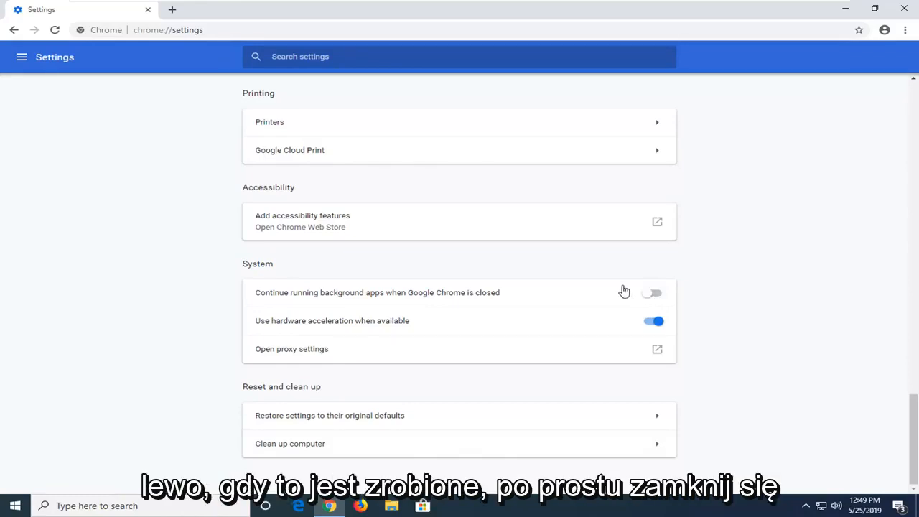
mouse_move(749, 6)
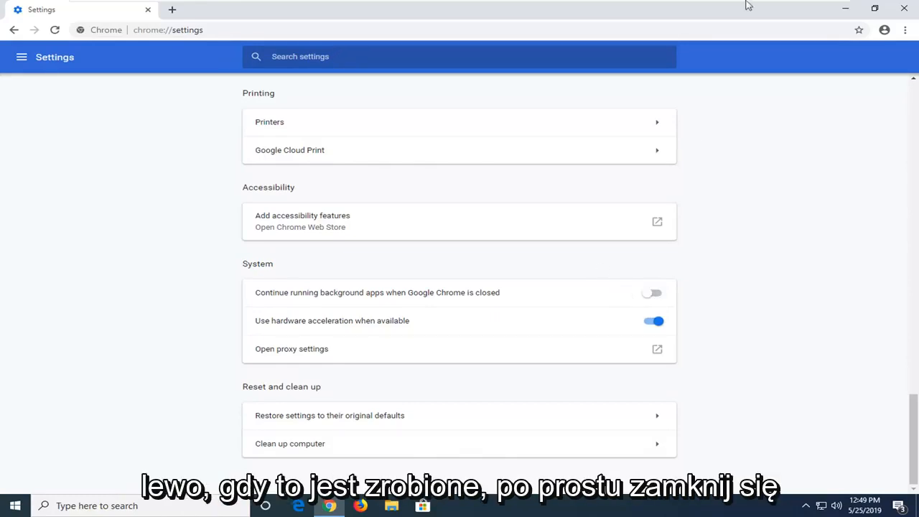
click(904, 9)
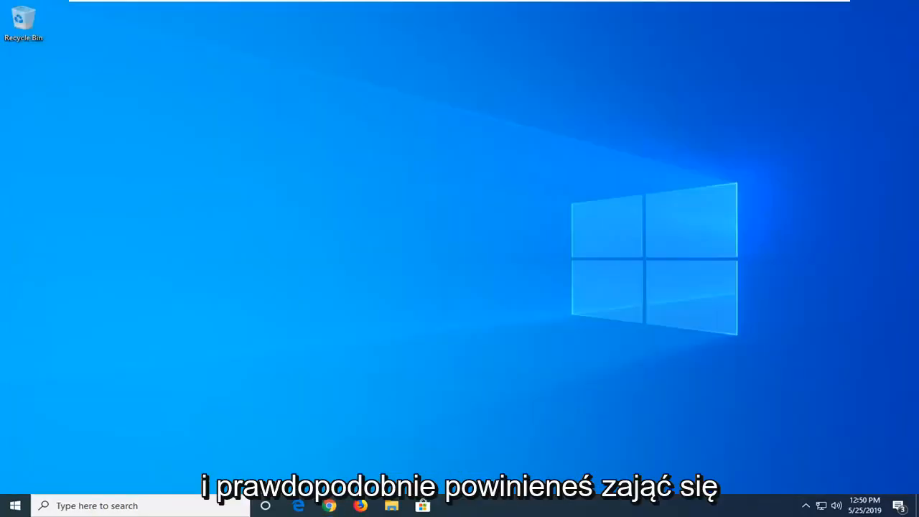